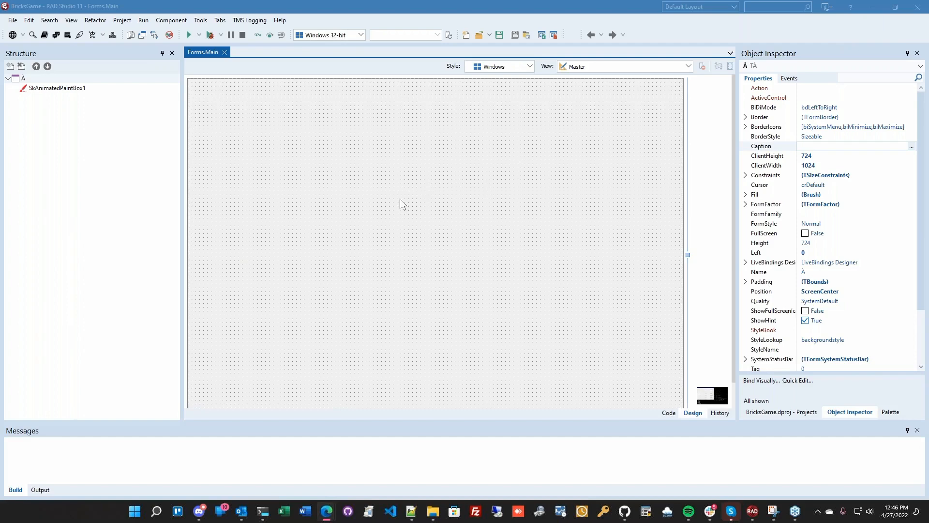
- Select SkAnimatedPaintBox1, the animated paint box filling the Main form
{"action": "left_click", "coordinate": [57, 88]}
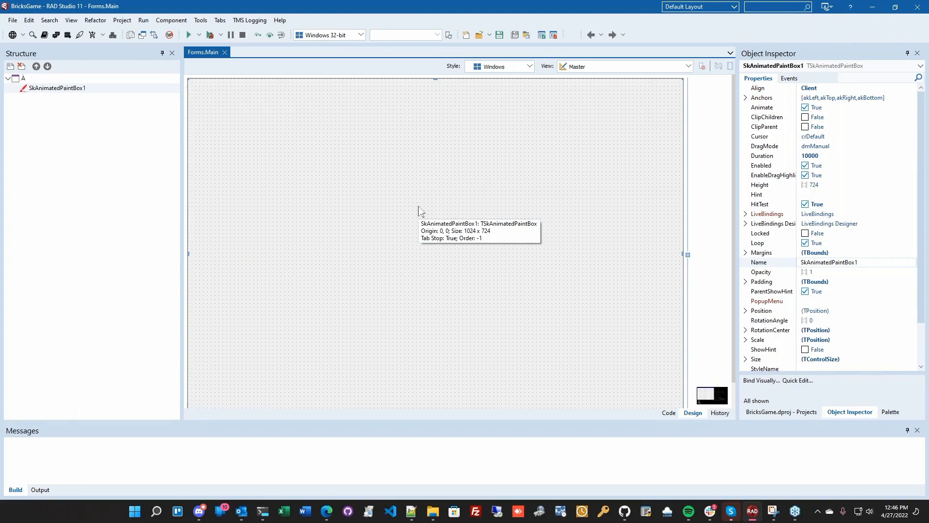
{"action": "mouse_move", "coordinate": [87, 123]}
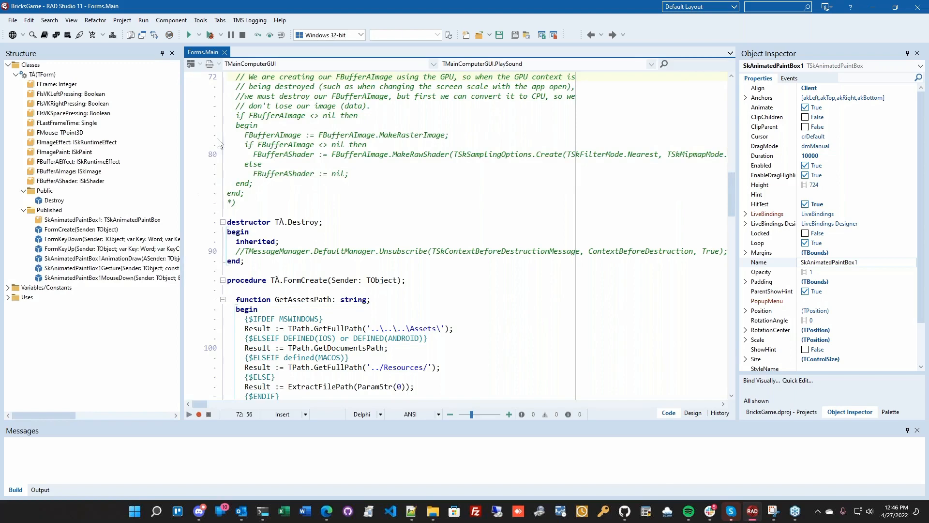
{"action": "scroll", "scroll_direction": "down", "scroll_amount": 3}
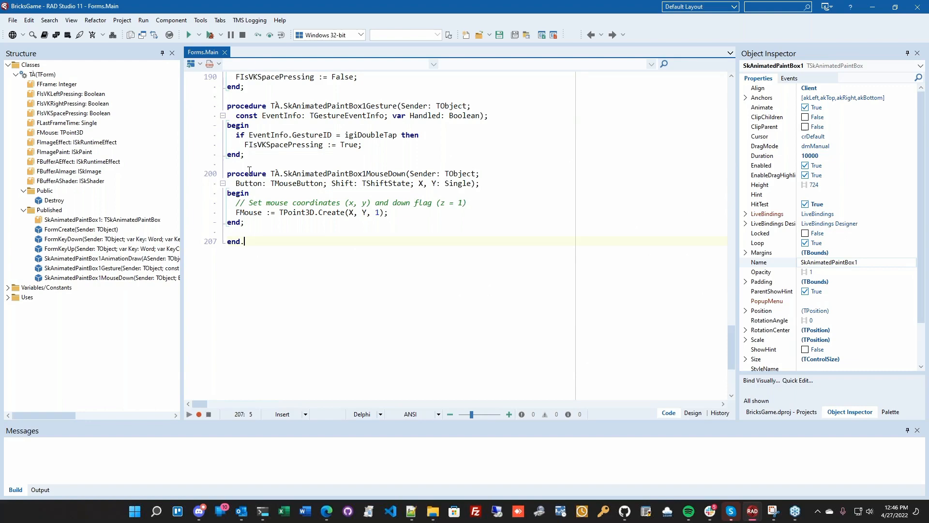
{"action": "left_click", "coordinate": [187, 35]}
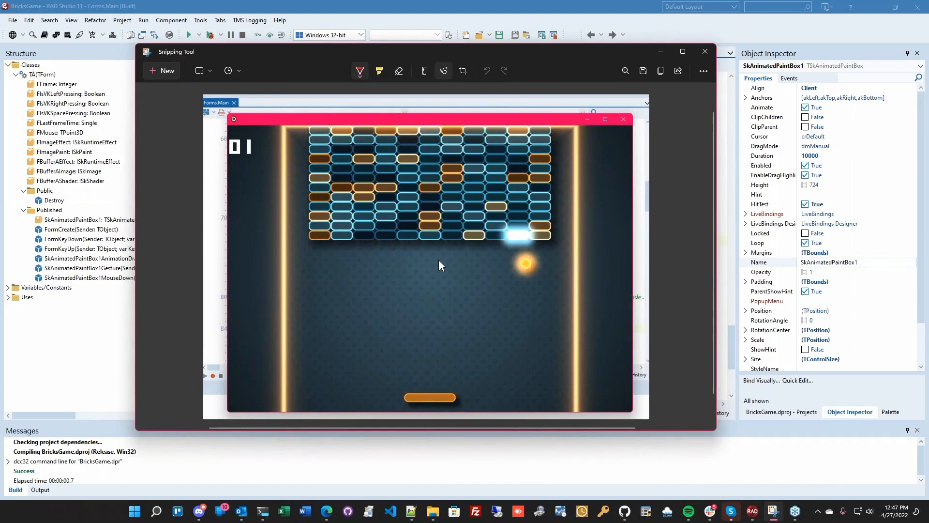
{"action": "mouse_move", "coordinate": [346, 398]}
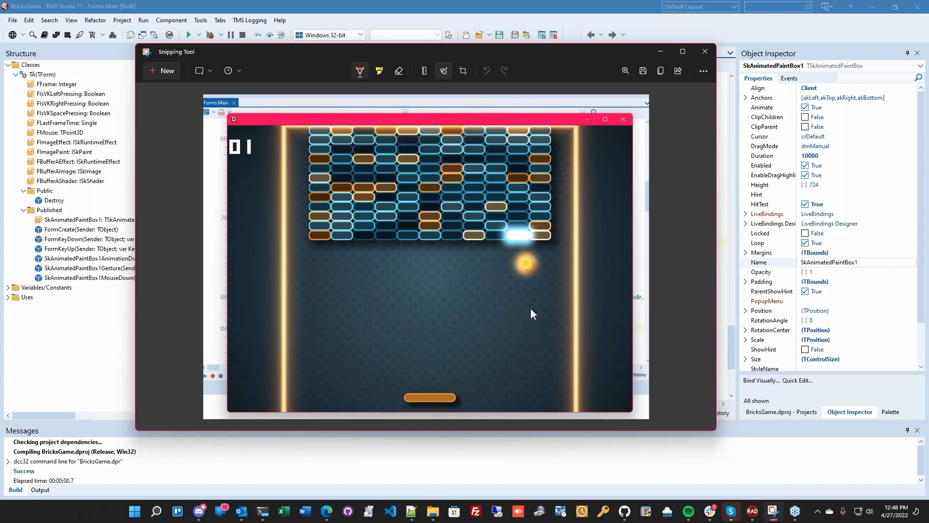
{"action": "mouse_move", "coordinate": [423, 402]}
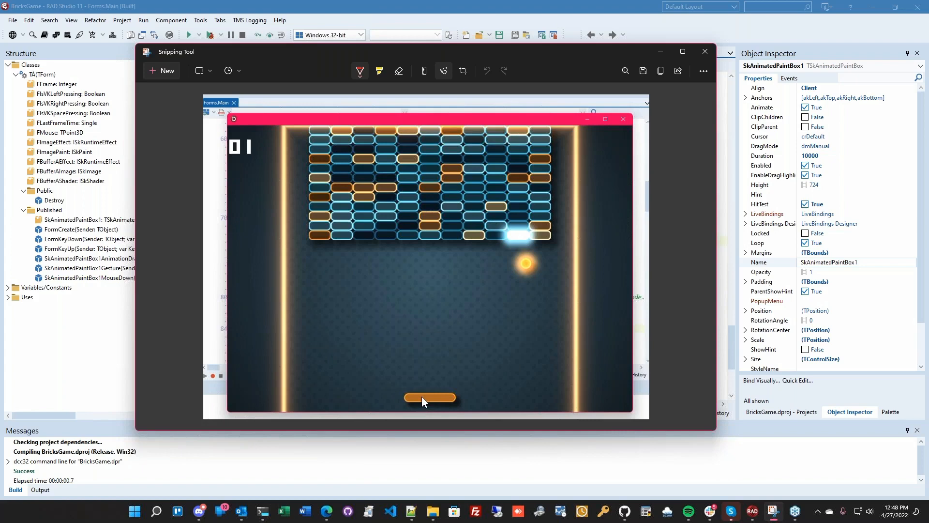
{"action": "mouse_move", "coordinate": [419, 271]}
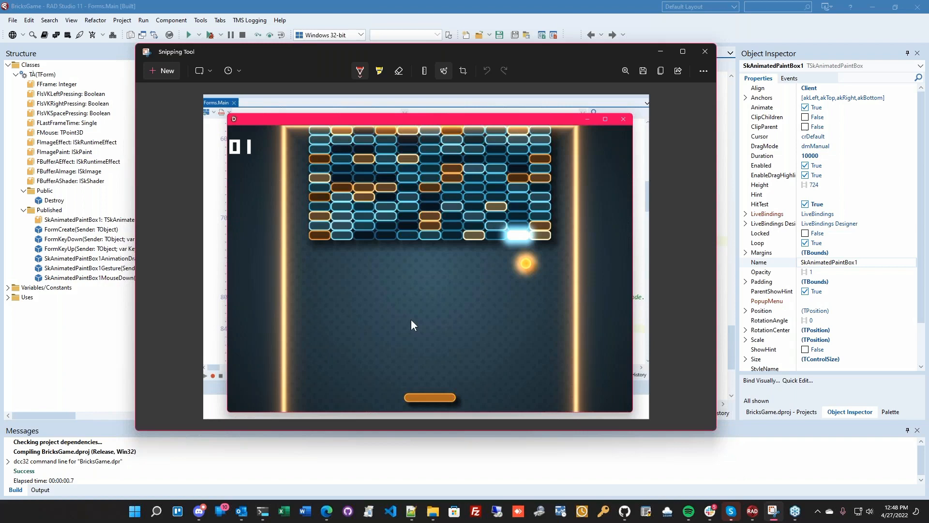
{"action": "mouse_move", "coordinate": [464, 232]}
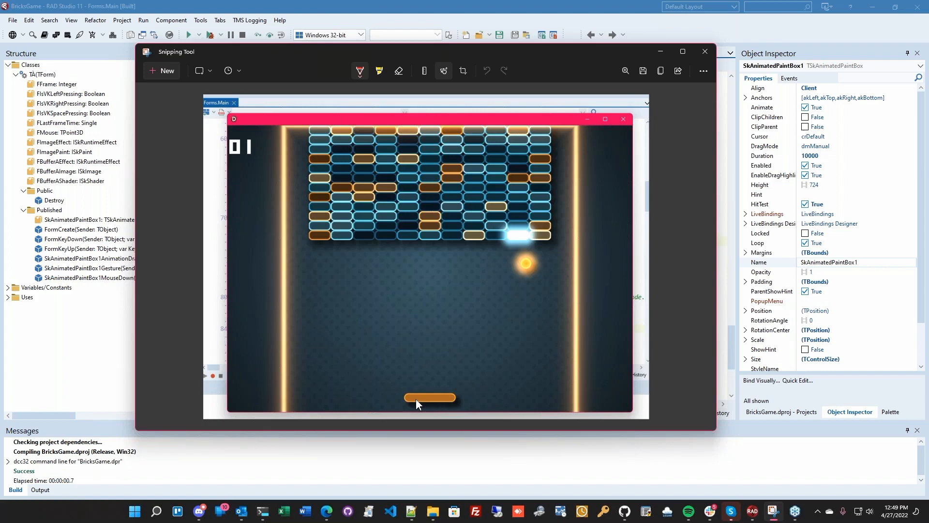
- Close the Snipping Tool window after watching the gameplay recording
{"action": "left_click", "coordinate": [704, 52]}
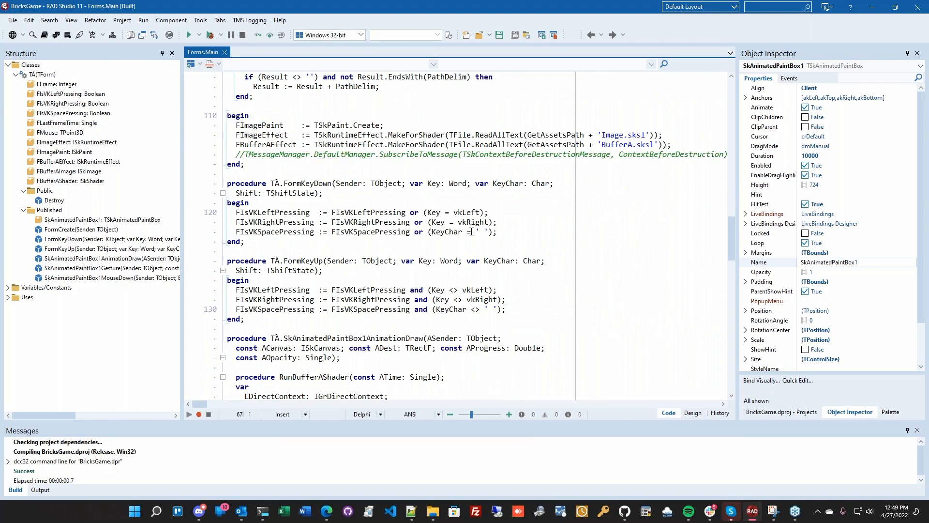
- Scroll to the AnimationDraw shader-uniform code and show the Projects panel
{"action": "scroll", "scroll_direction": "down", "scroll_amount": 3}
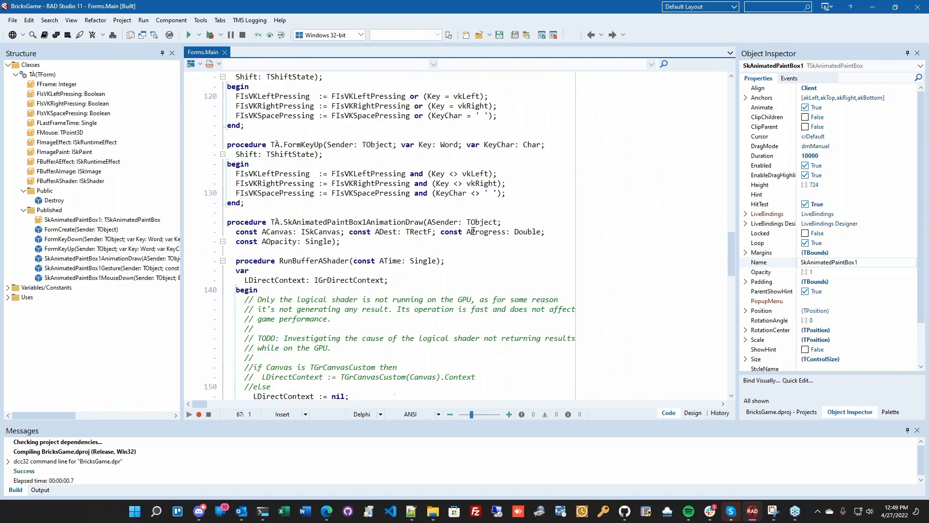
{"action": "scroll", "scroll_direction": "down", "scroll_amount": 3}
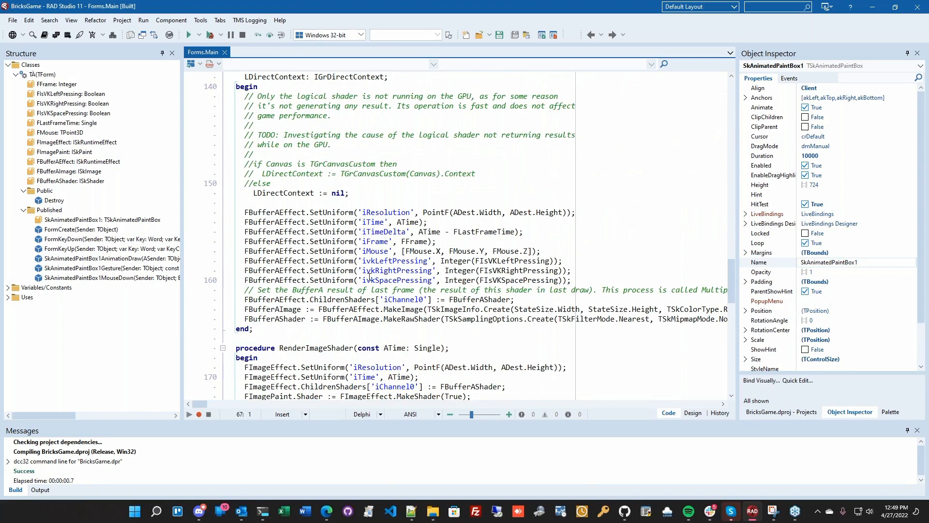
{"action": "mouse_move", "coordinate": [388, 254]}
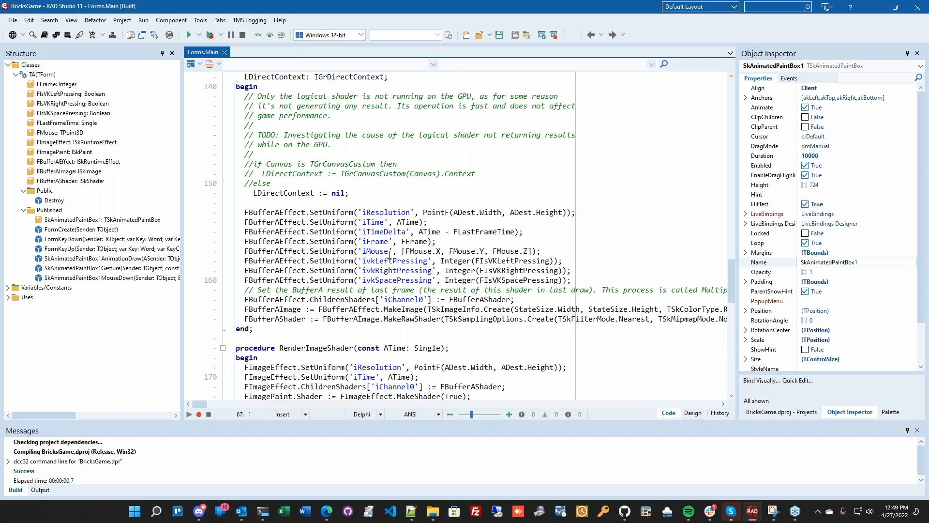
{"action": "left_click", "coordinate": [780, 412]}
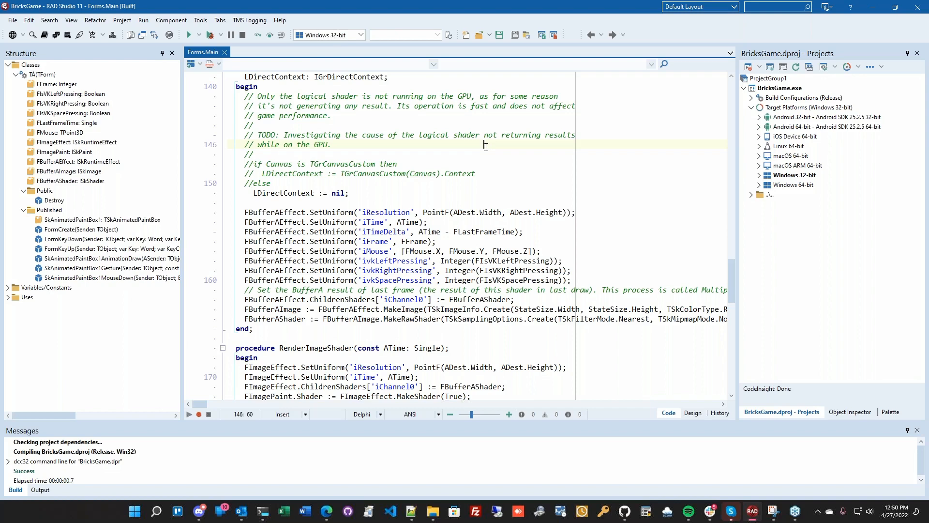
- Run BricksGame (F9) so its brick-breaker window appears
{"action": "left_click", "coordinate": [187, 34]}
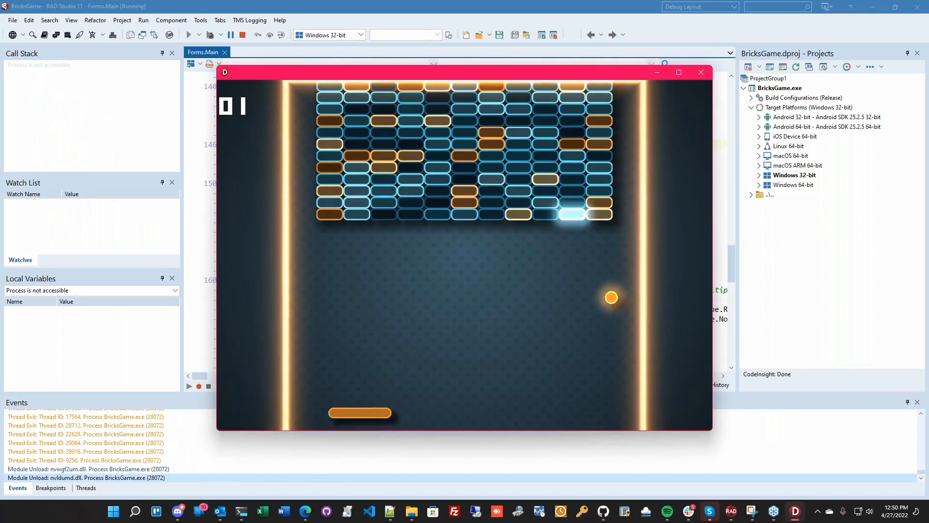